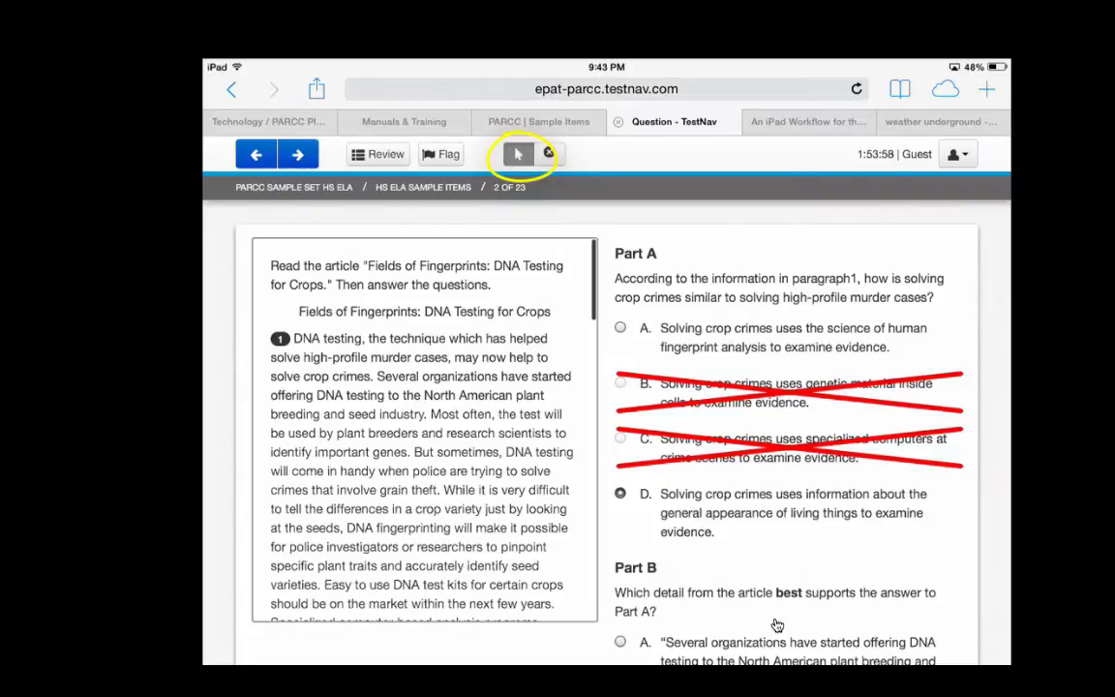
# - Mark answer A for Part A, magnify the passage, then bring up the reading-aid options for the line reader
pyautogui.click(619, 328)
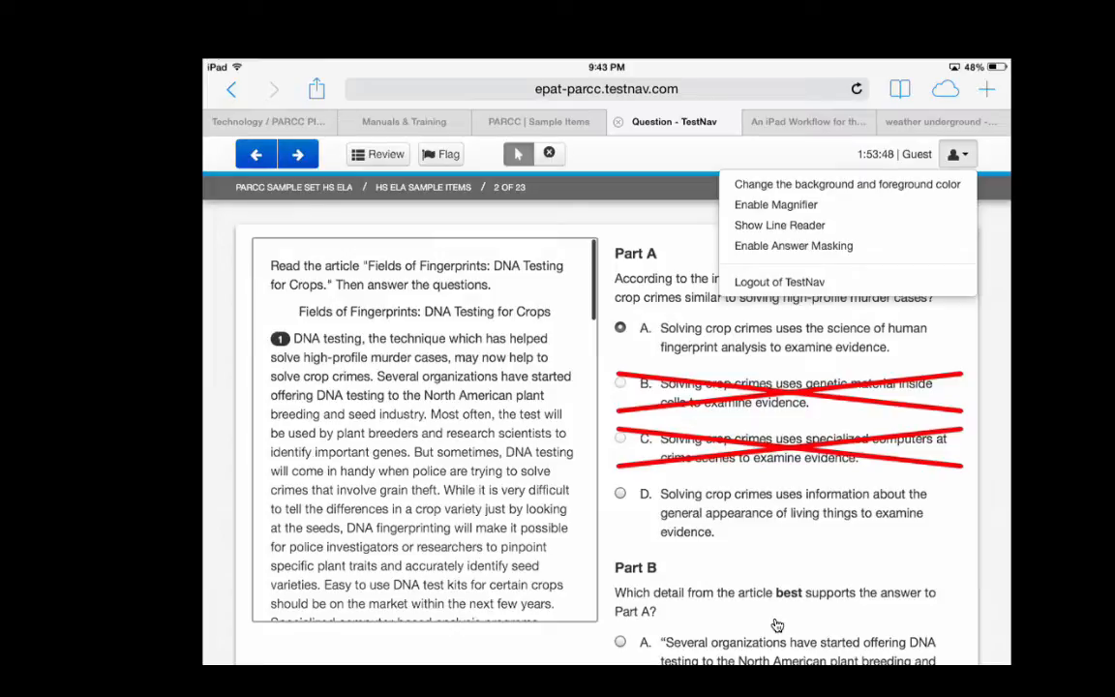
pyautogui.click(775, 205)
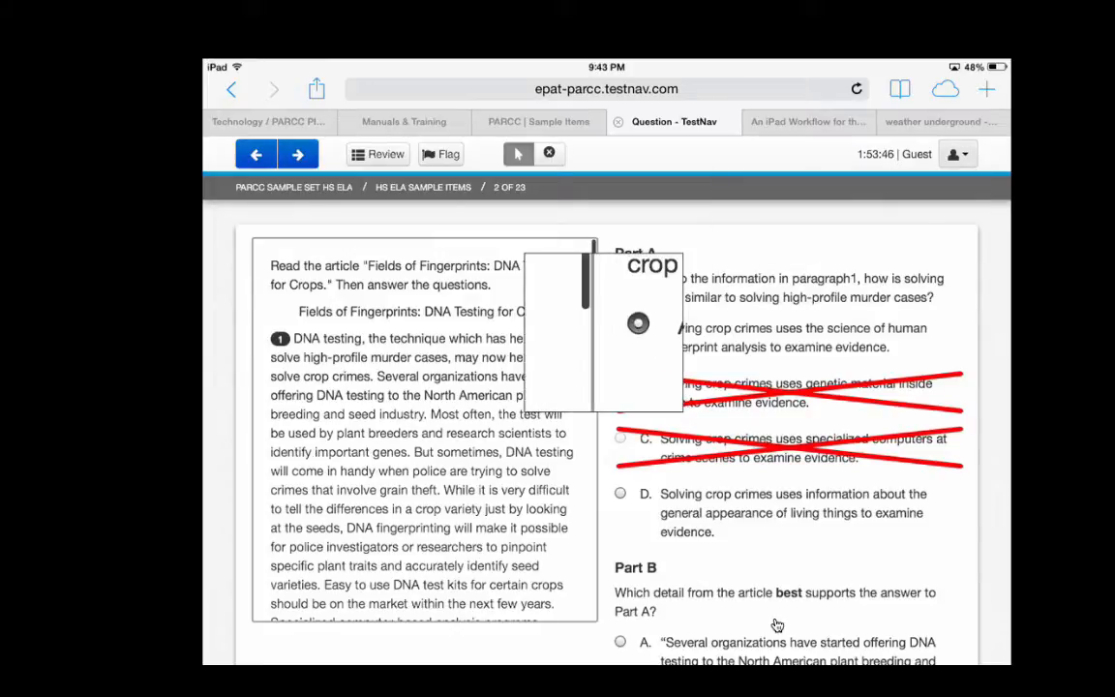
pyautogui.click(619, 328)
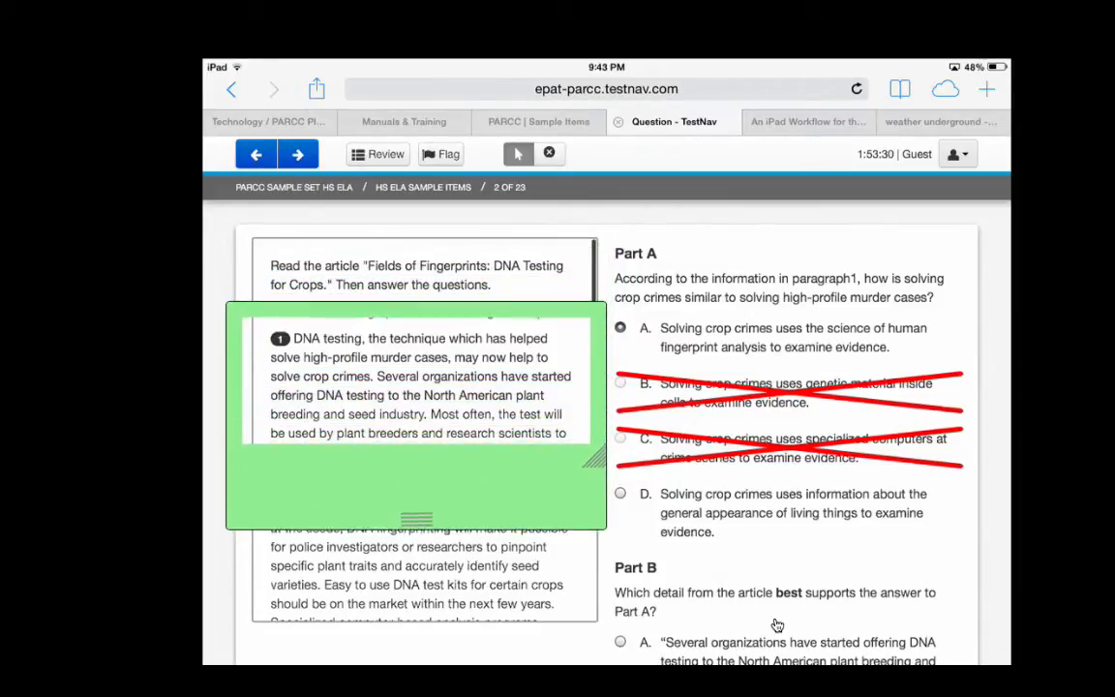
pyautogui.click(956, 155)
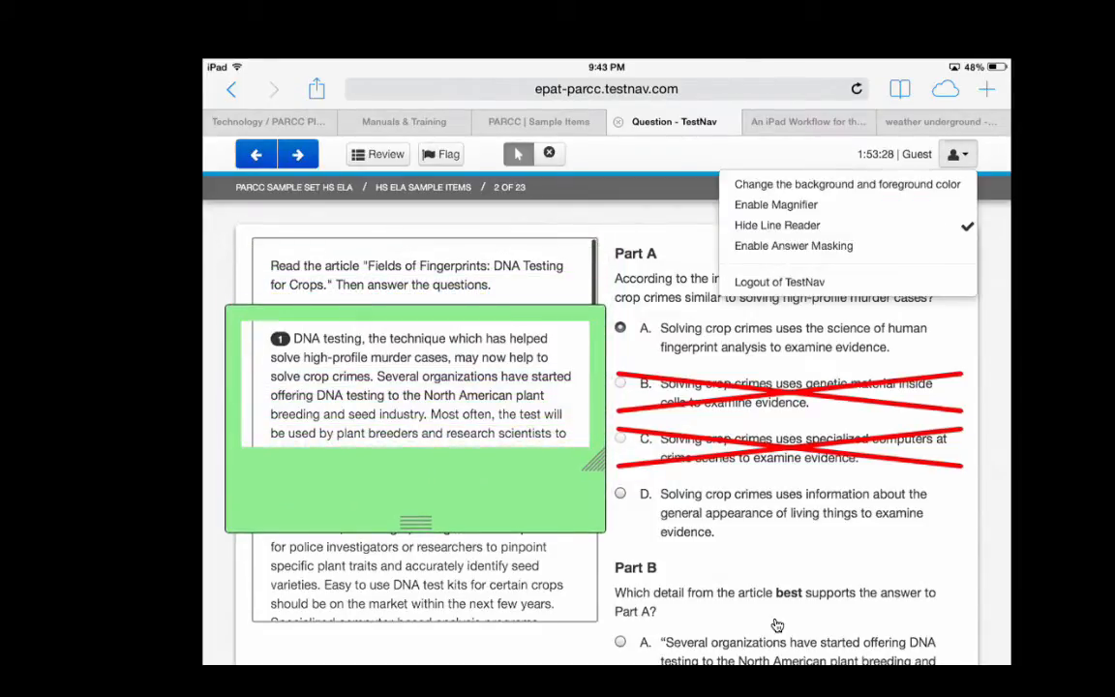
# - Switch from the line reader to answer masking, then continue toward the End Test screen
pyautogui.click(777, 224)
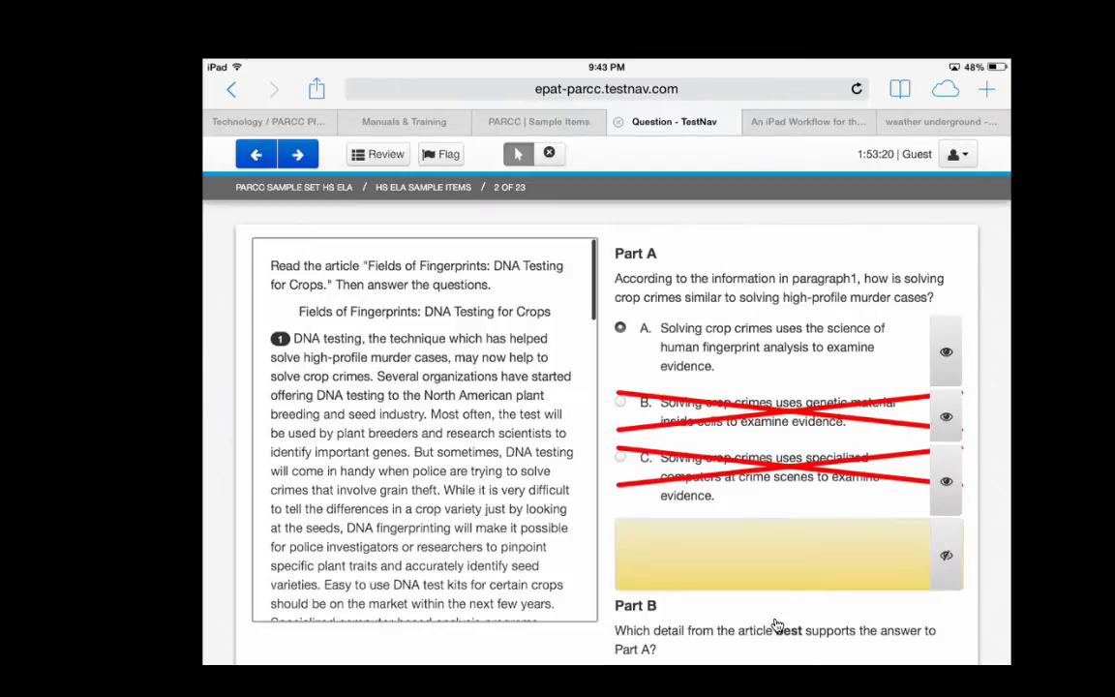
pyautogui.click(957, 154)
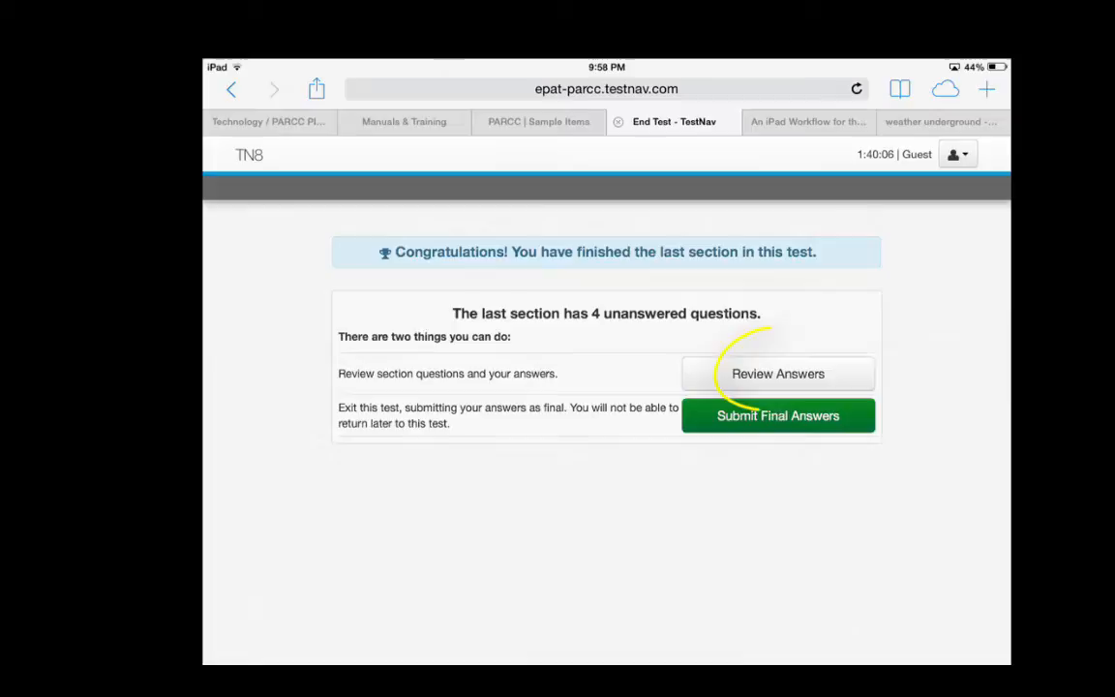
# - Review the HS ELA answers, view flagged question 23, return to the overview and move on to the math test
pyautogui.click(778, 374)
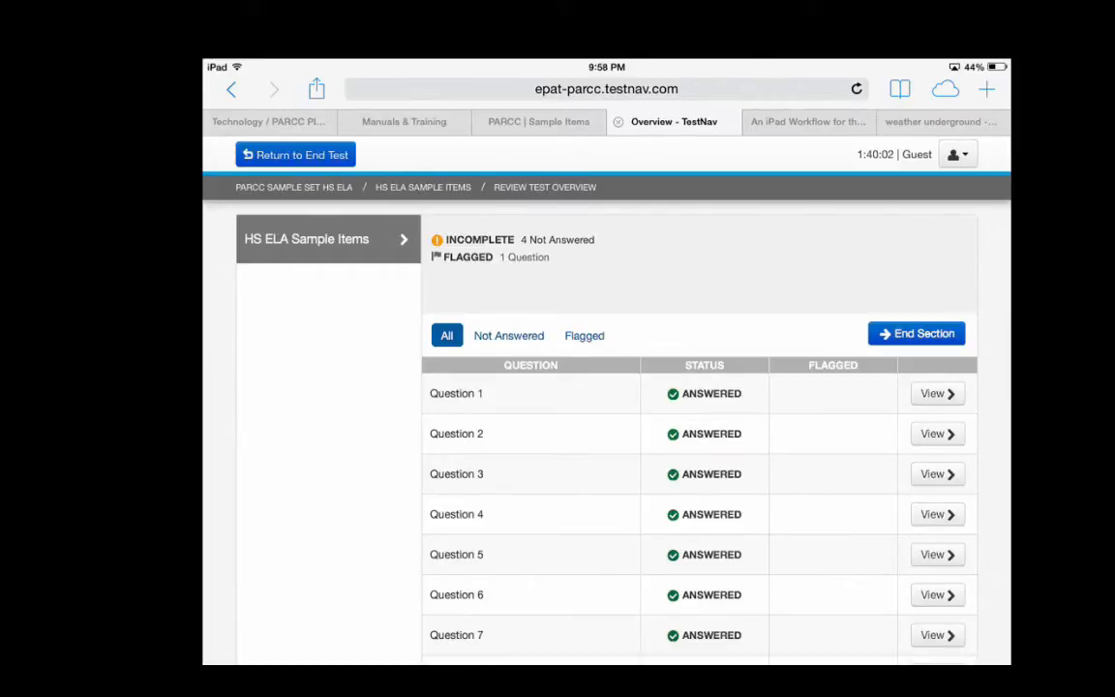
pyautogui.scroll(-3)
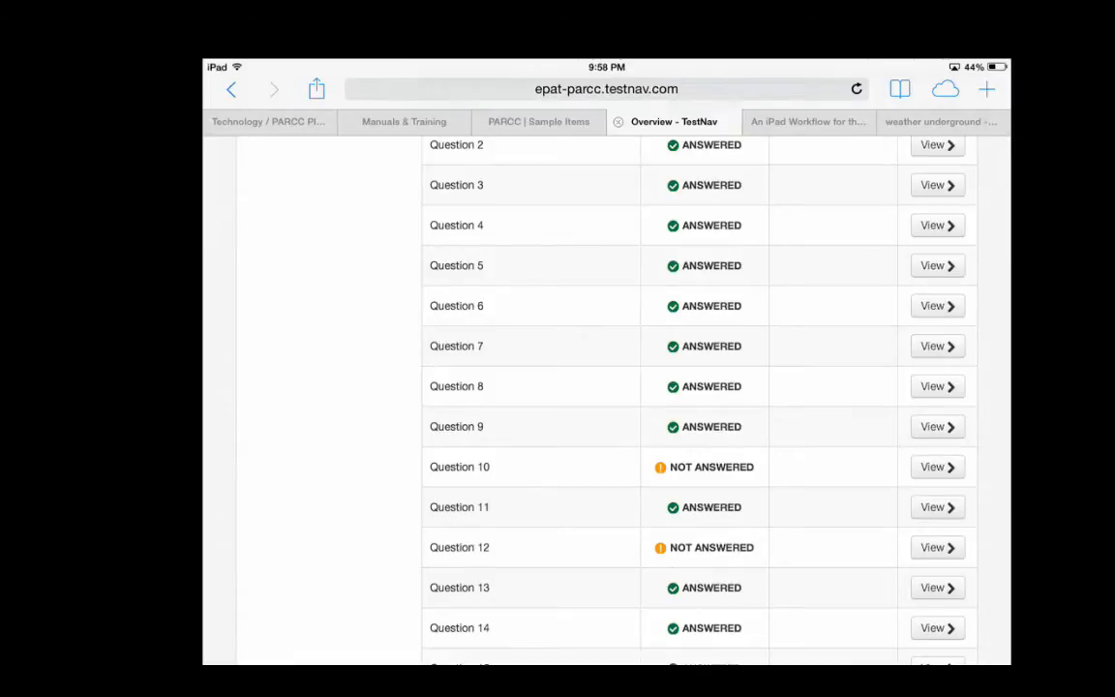
pyautogui.scroll(-3)
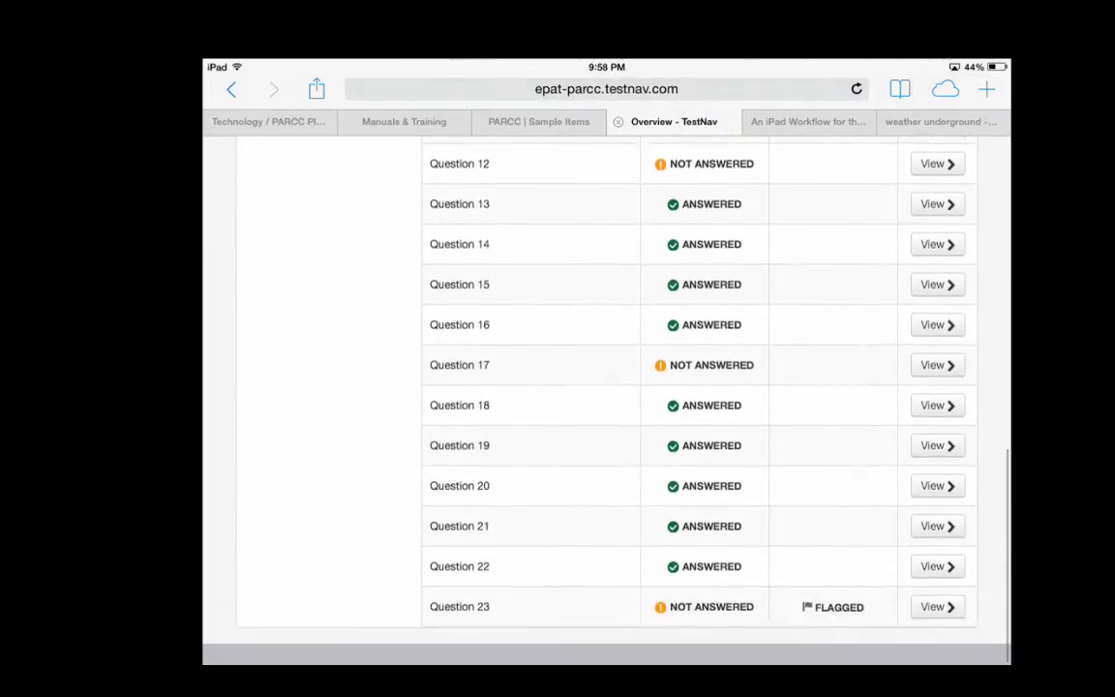
pyautogui.scroll(3)
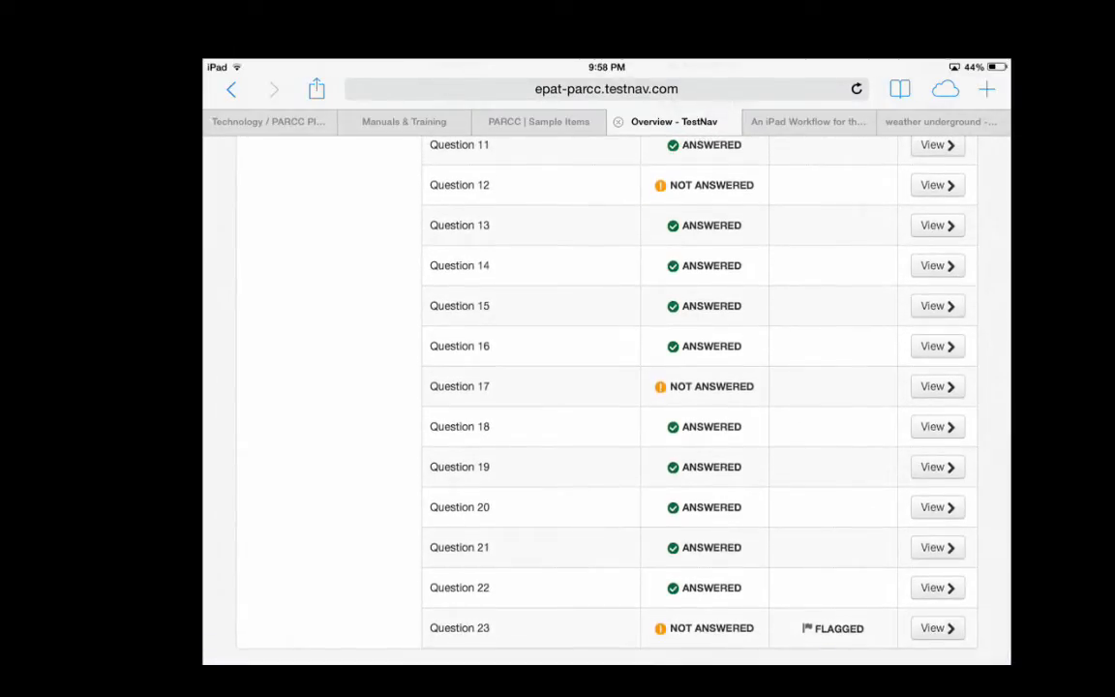
pyautogui.click(937, 627)
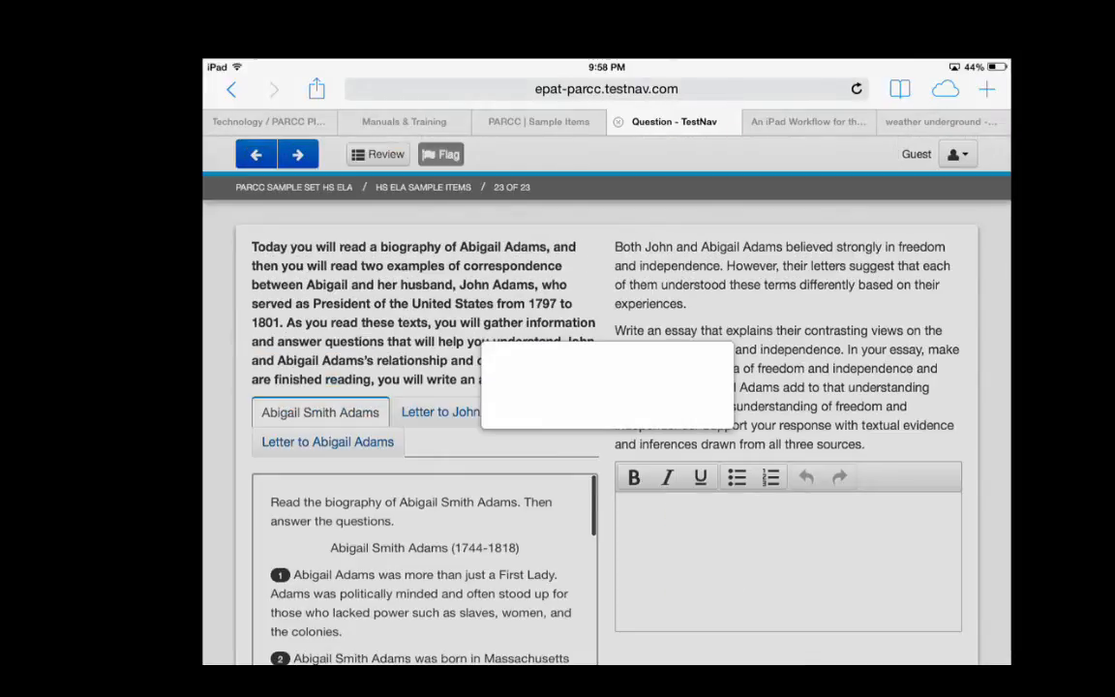
pyautogui.click(377, 155)
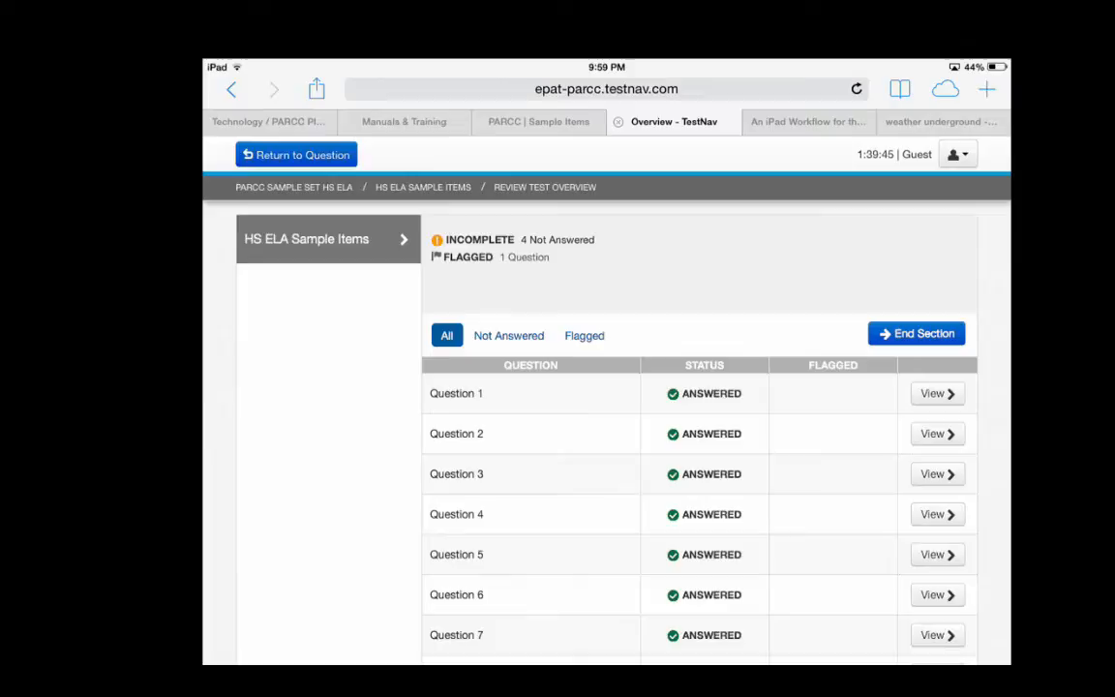
pyautogui.click(916, 333)
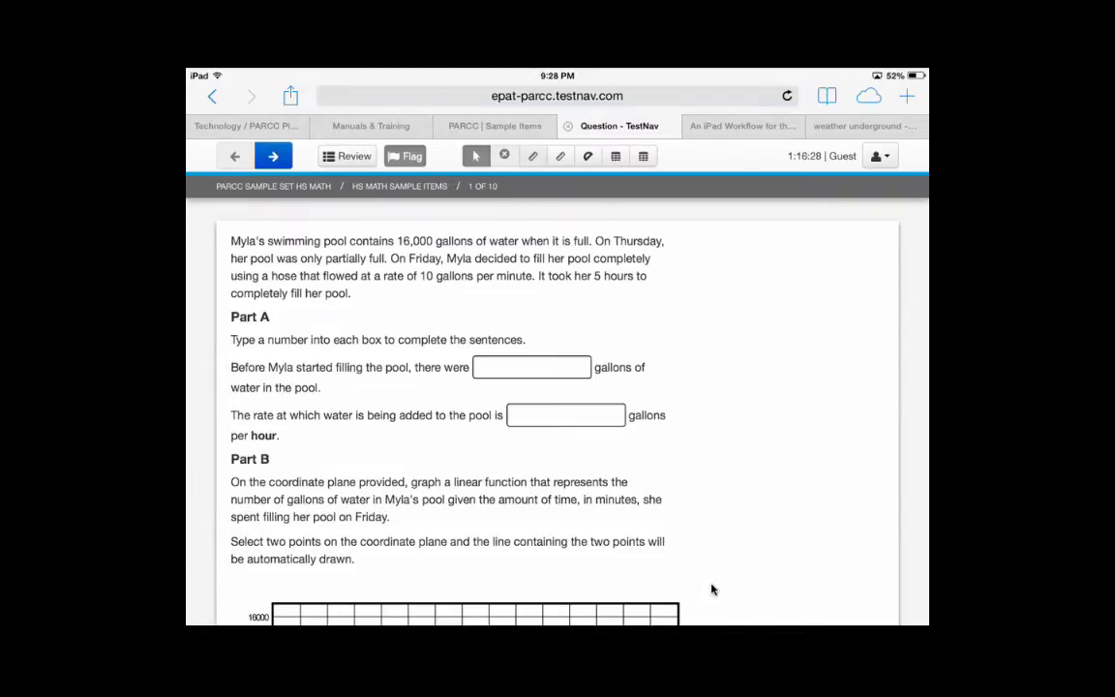
pyautogui.click(533, 155)
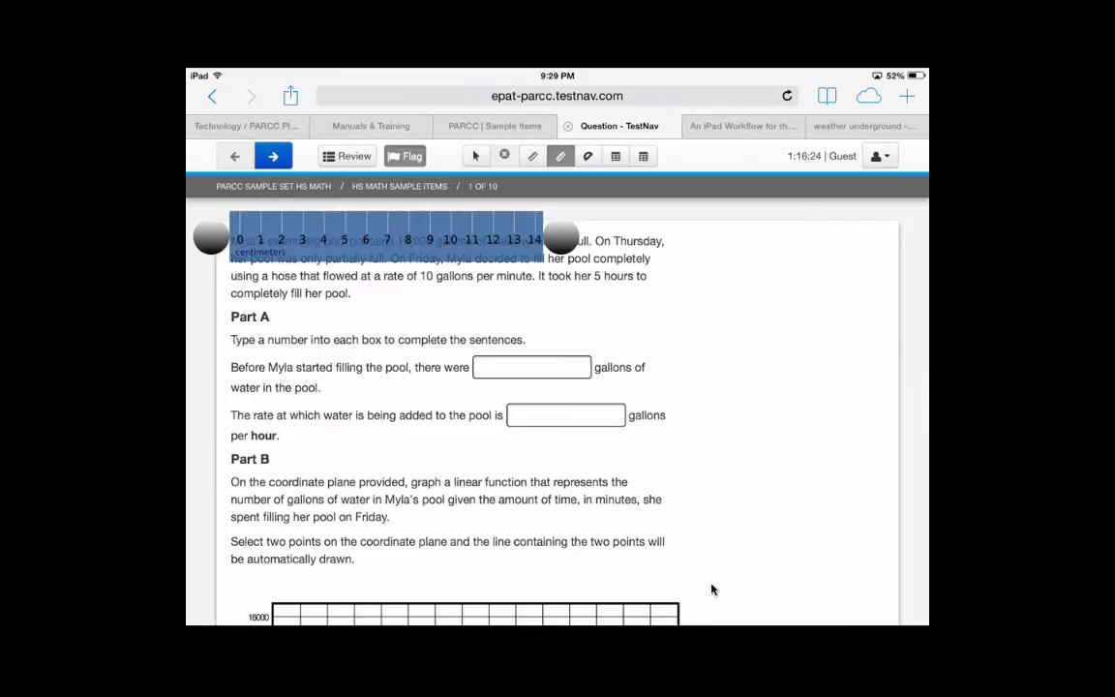
pyautogui.click(588, 155)
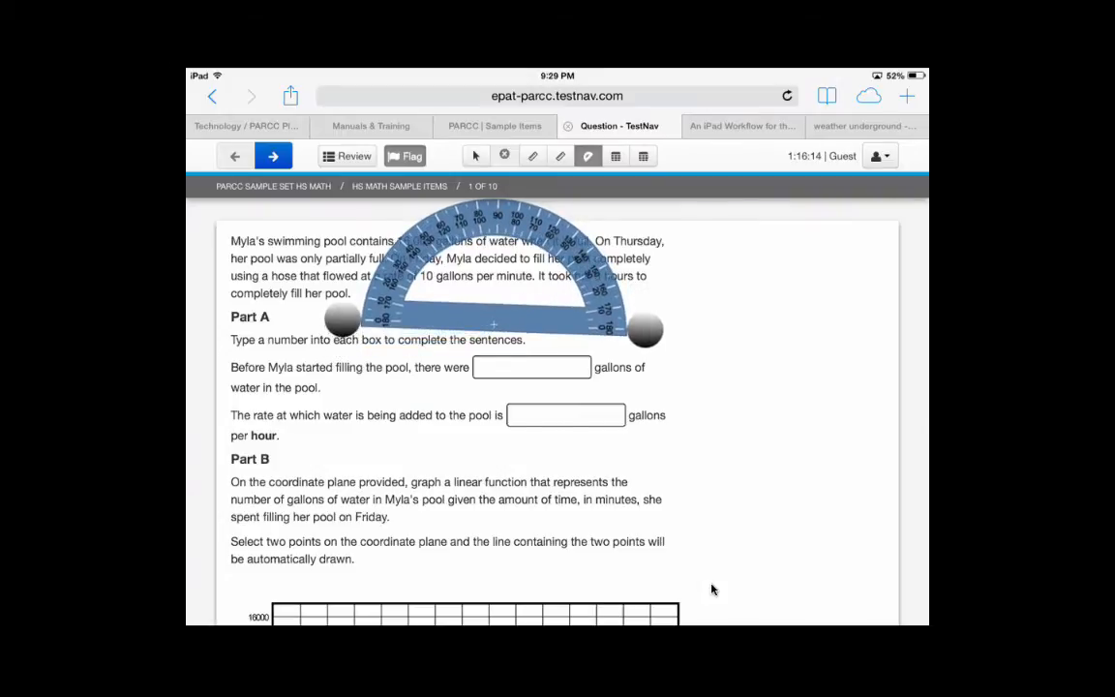
pyautogui.click(616, 155)
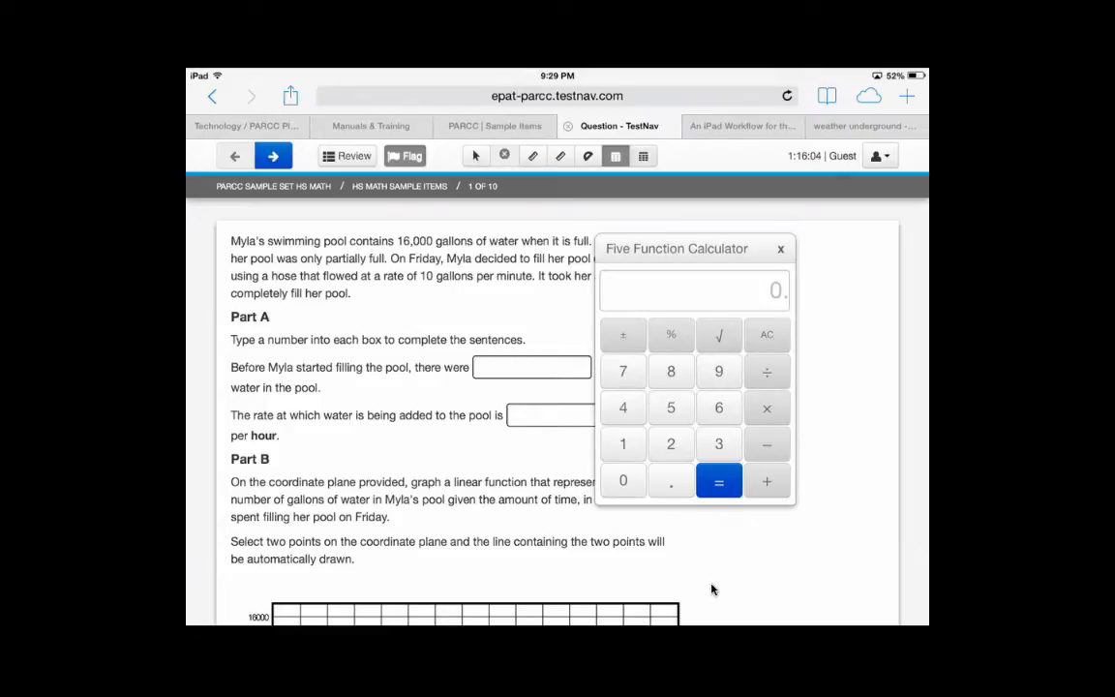
pyautogui.click(642, 155)
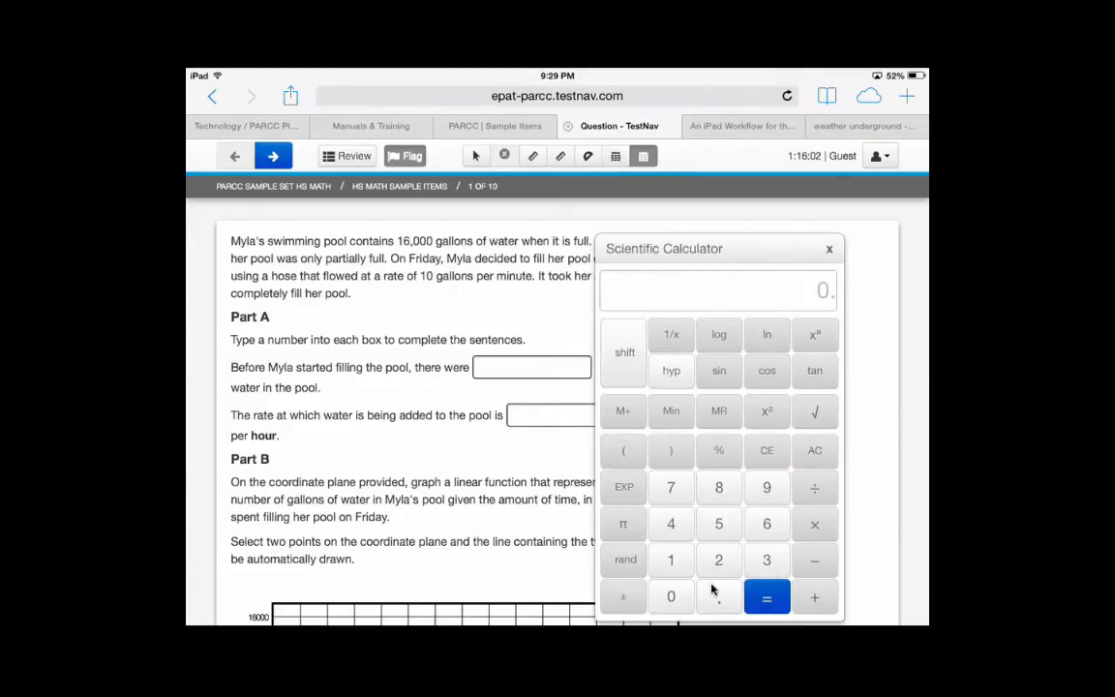
pyautogui.click(829, 248)
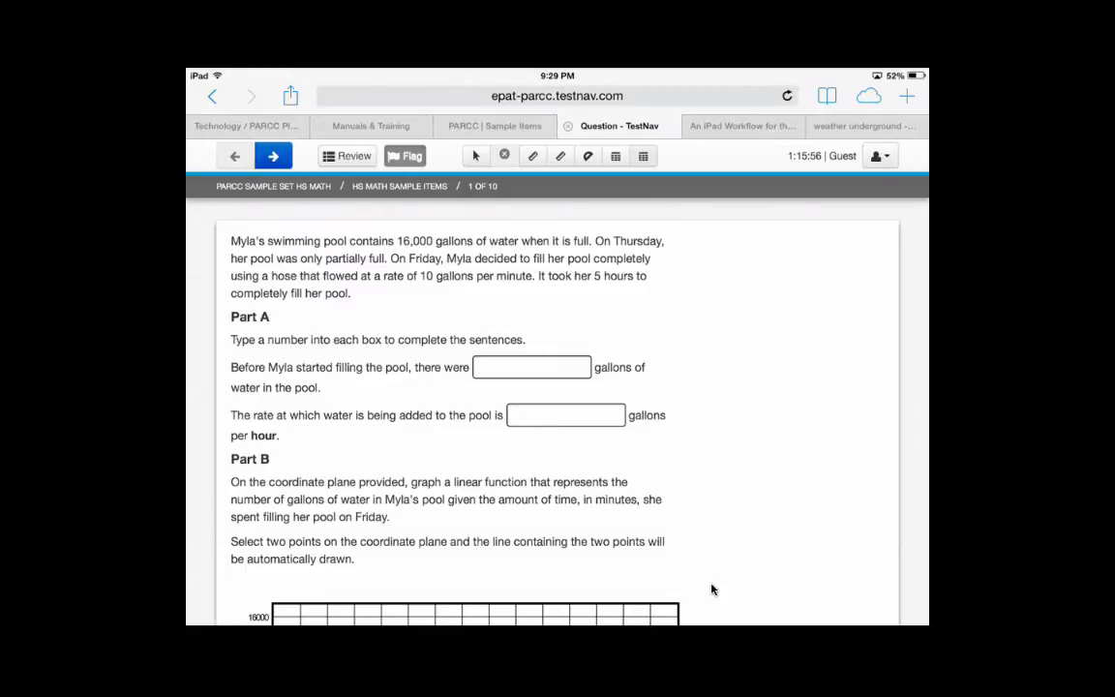
pyautogui.click(275, 155)
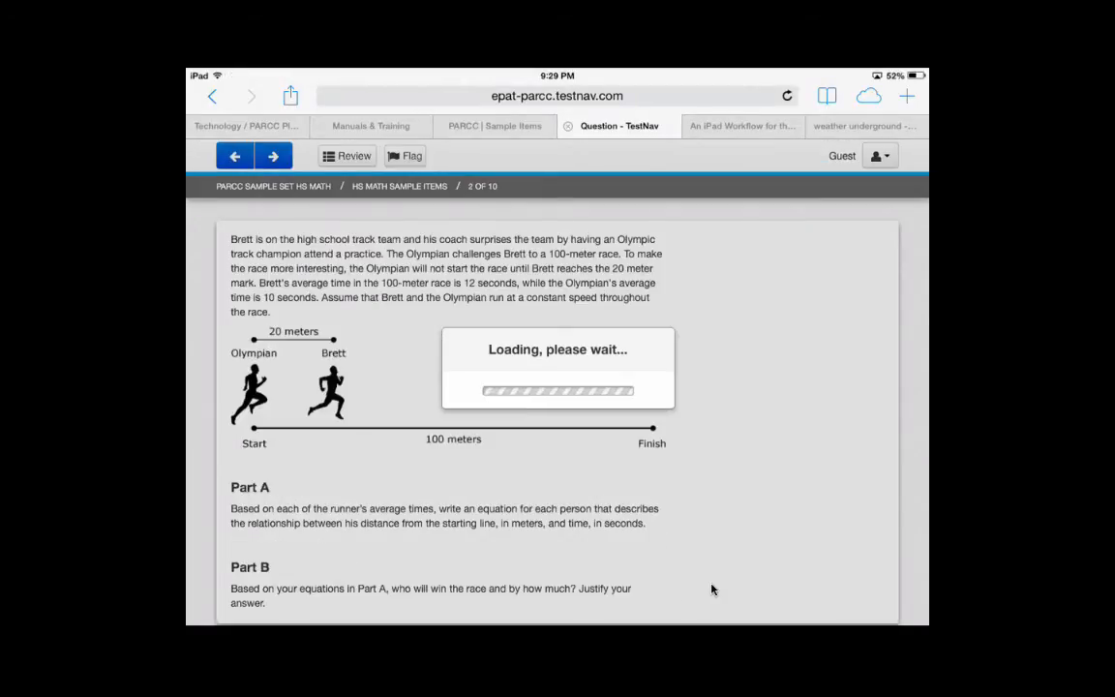
# - Enter 100/12 in the Part A answer box so Brett's equation reads d = 100/12
pyautogui.scroll(-3)
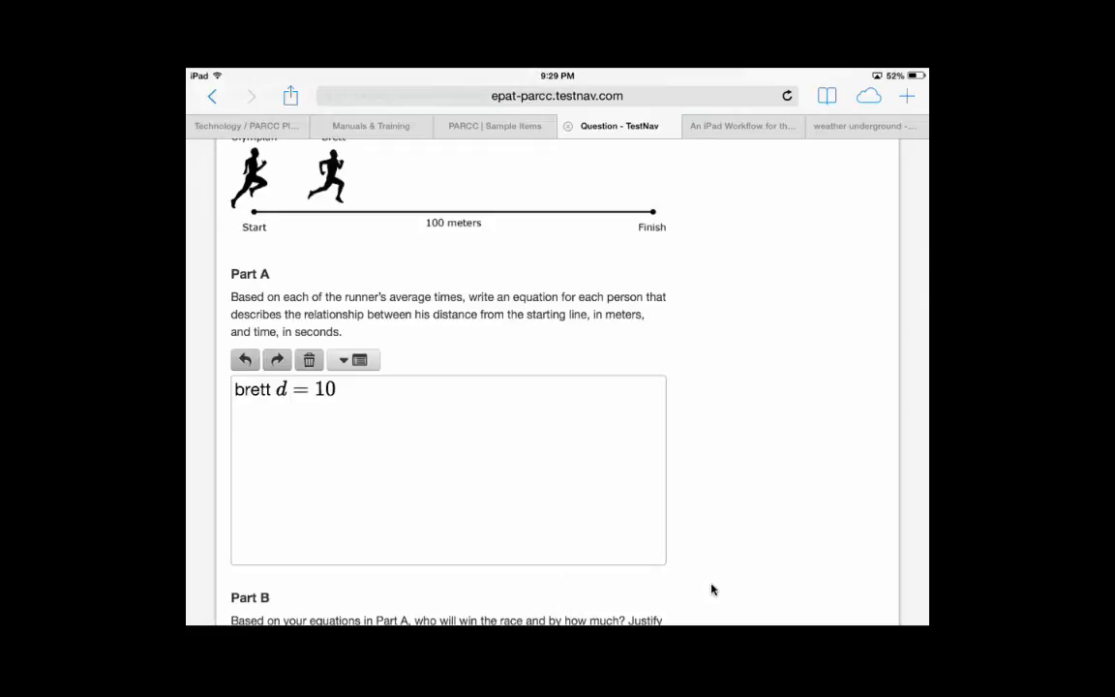
pyautogui.click(450, 464)
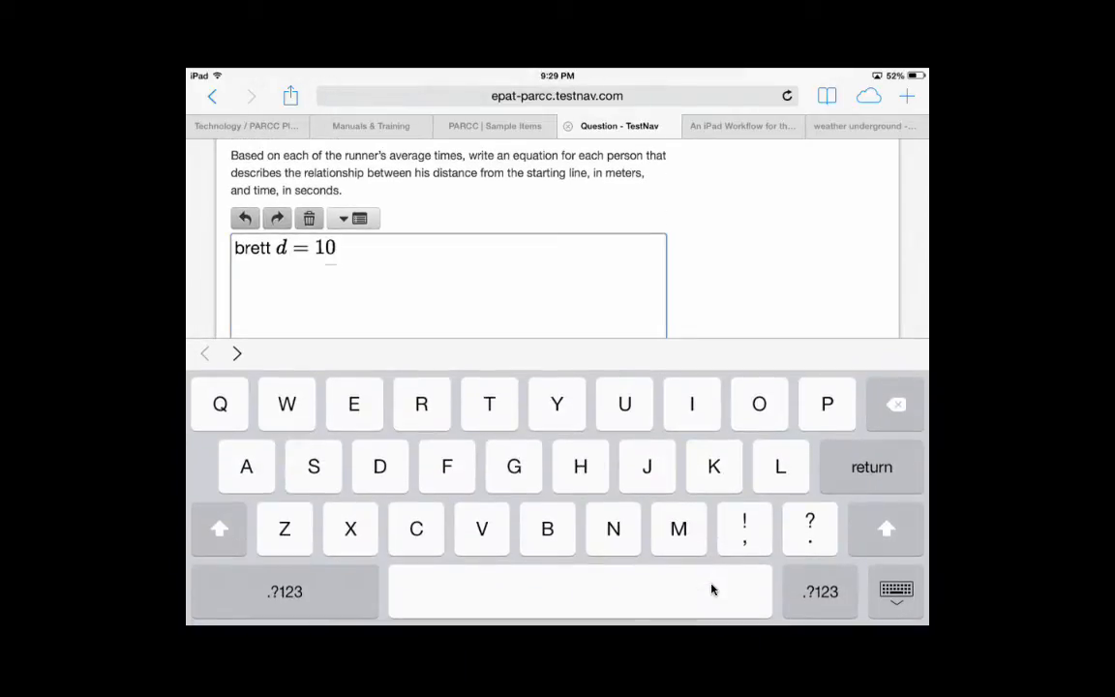
pyautogui.click(285, 592)
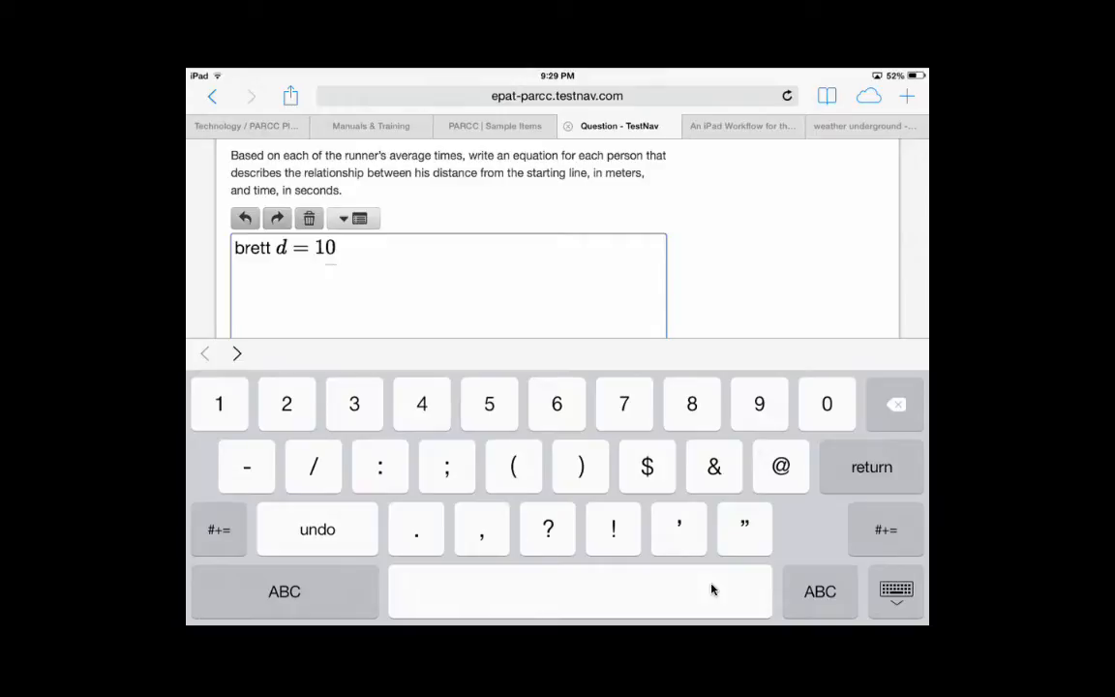
pyautogui.click(827, 405)
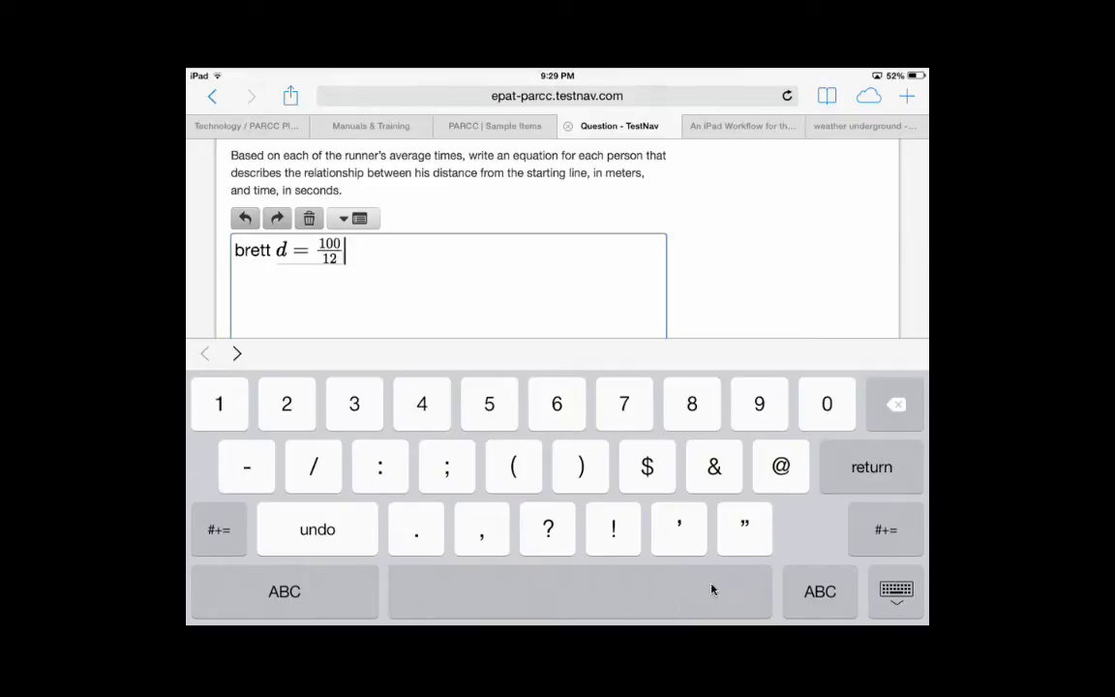
# - Expand the Math symbols, Relations and Geometry categories and insert an angle symbol after 100/12
pyautogui.click(353, 217)
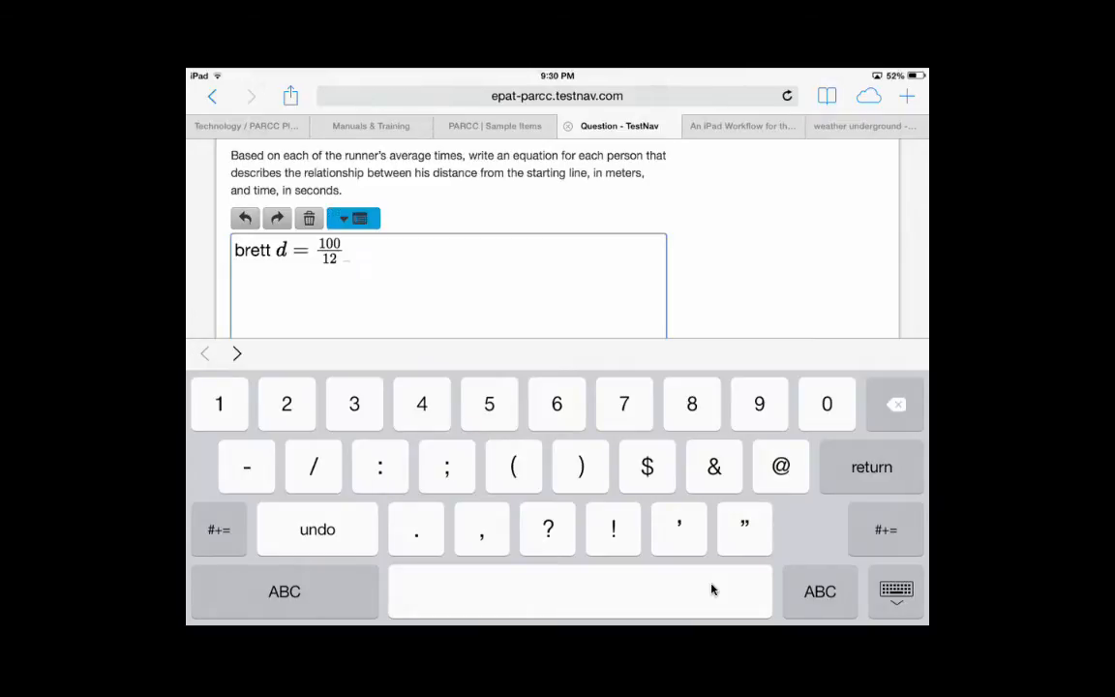
pyautogui.click(342, 217)
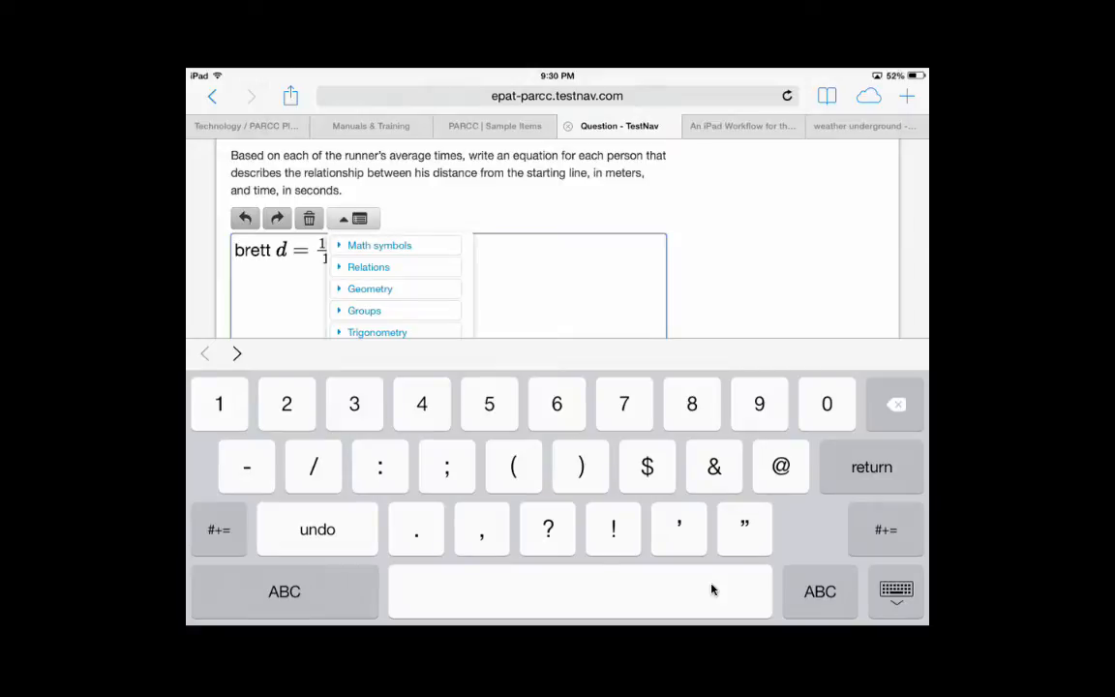
pyautogui.click(380, 244)
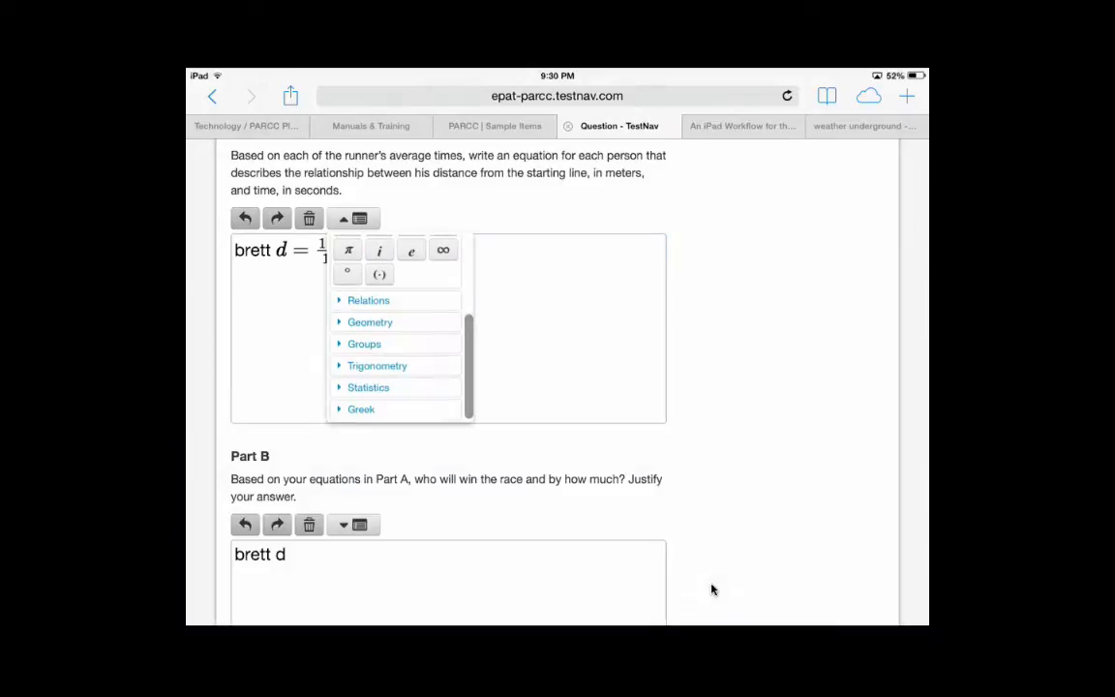
pyautogui.click(368, 298)
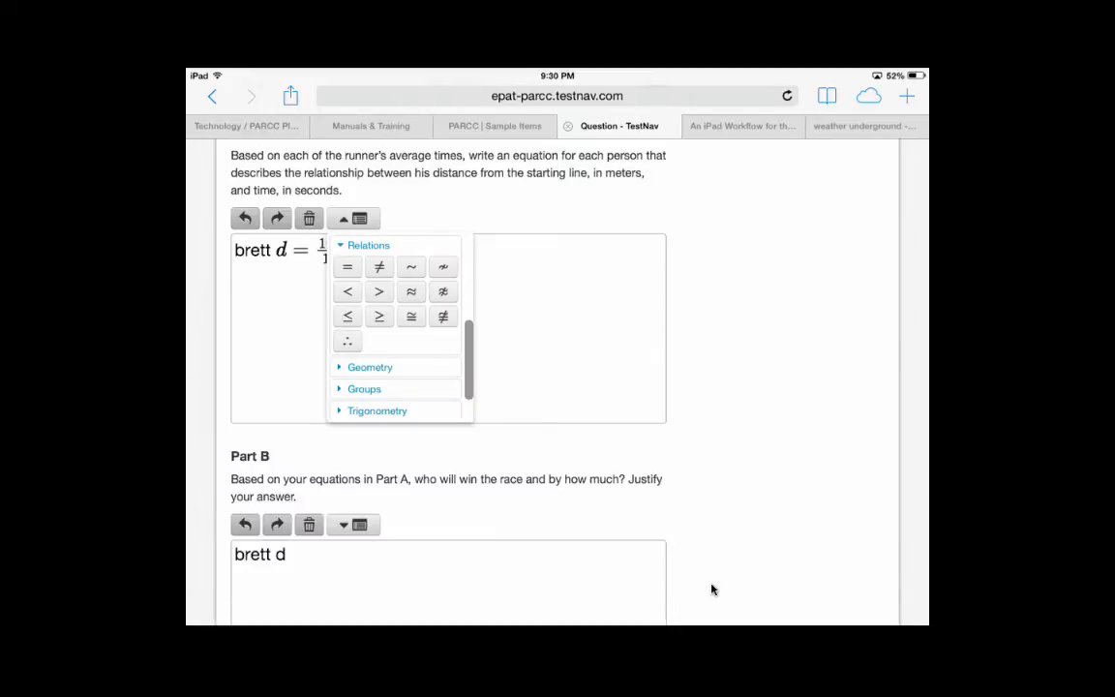
pyautogui.click(370, 368)
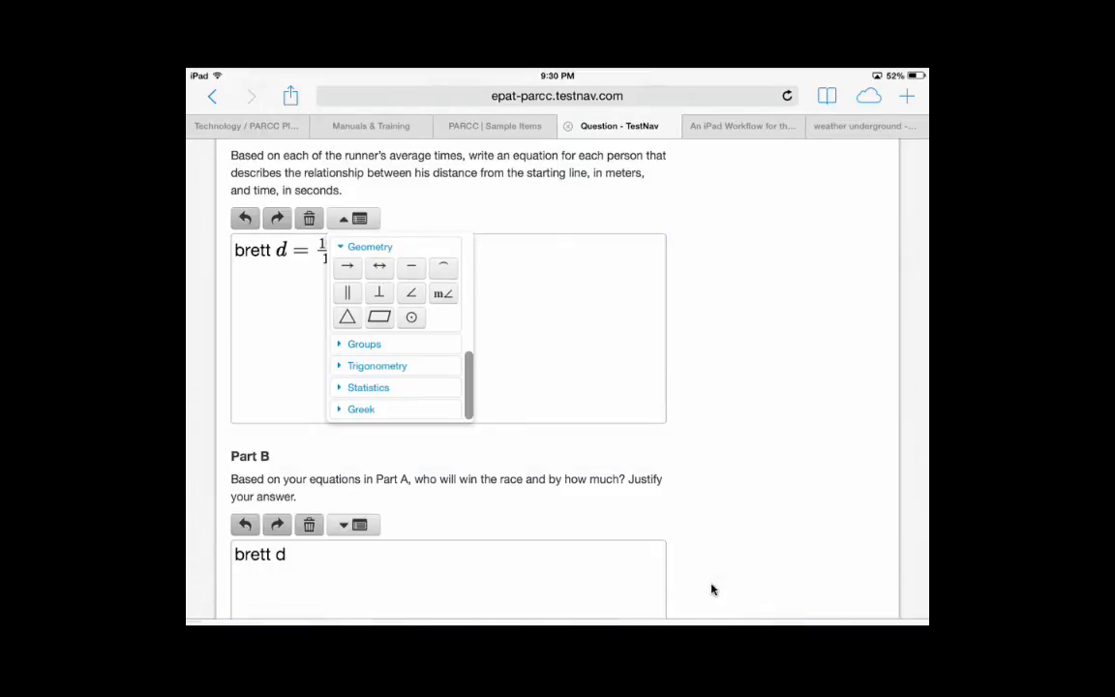
pyautogui.click(410, 292)
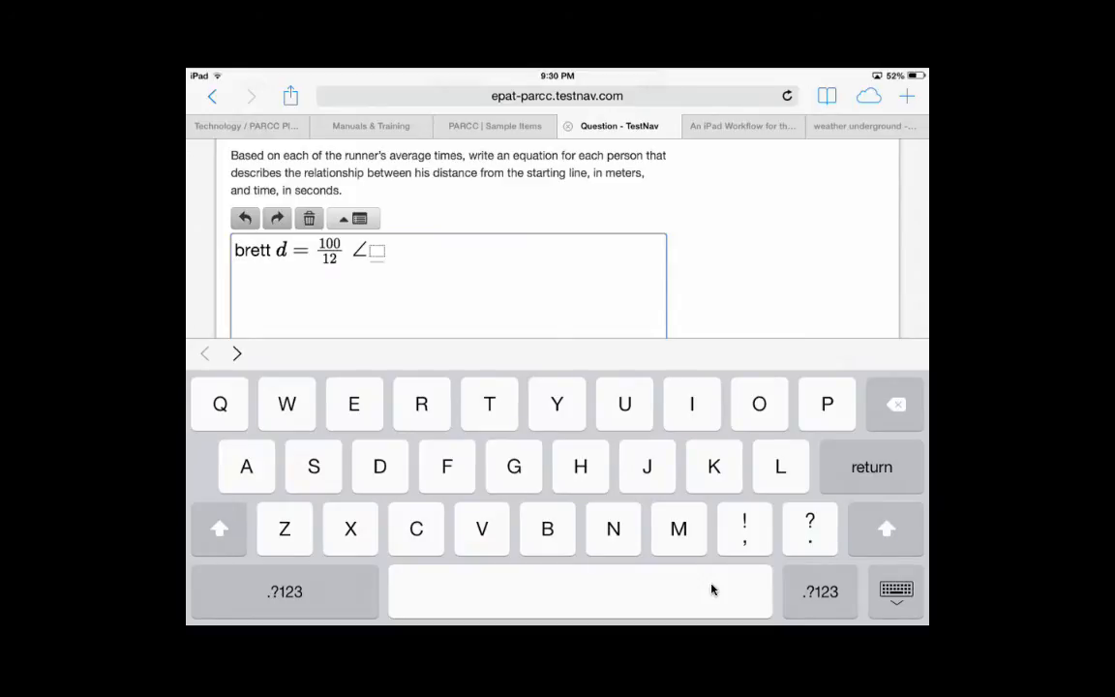
pyautogui.click(285, 592)
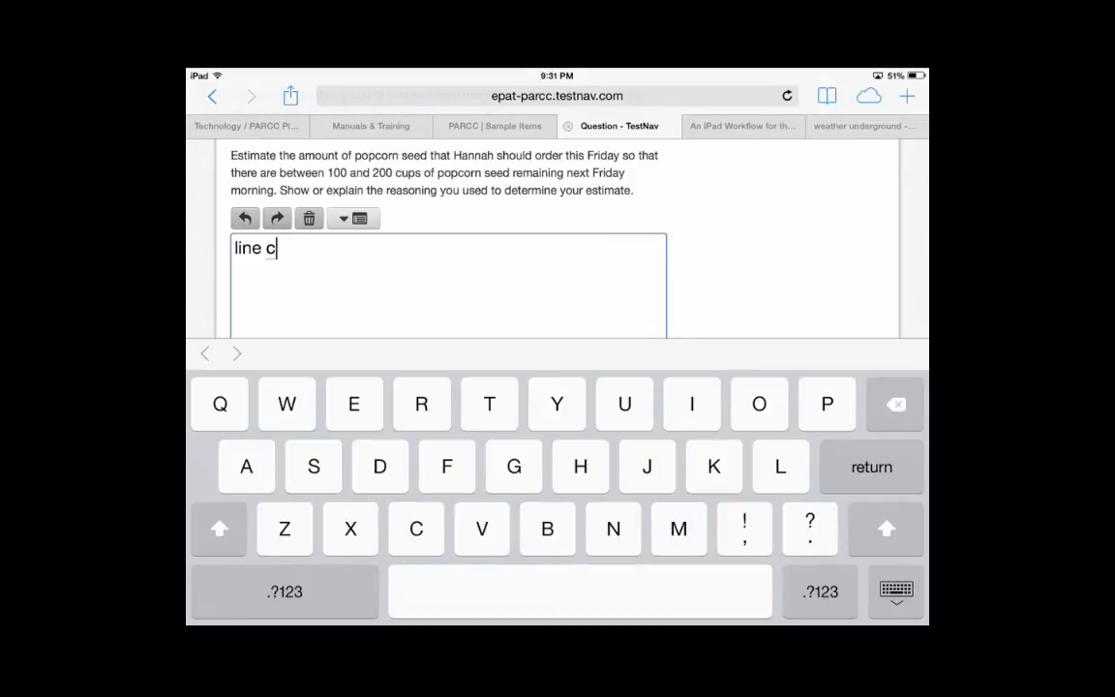
# - Type 'b' in the popcorn response box, then expand the full equation keypad on the golf pricing question
pyautogui.write('b')
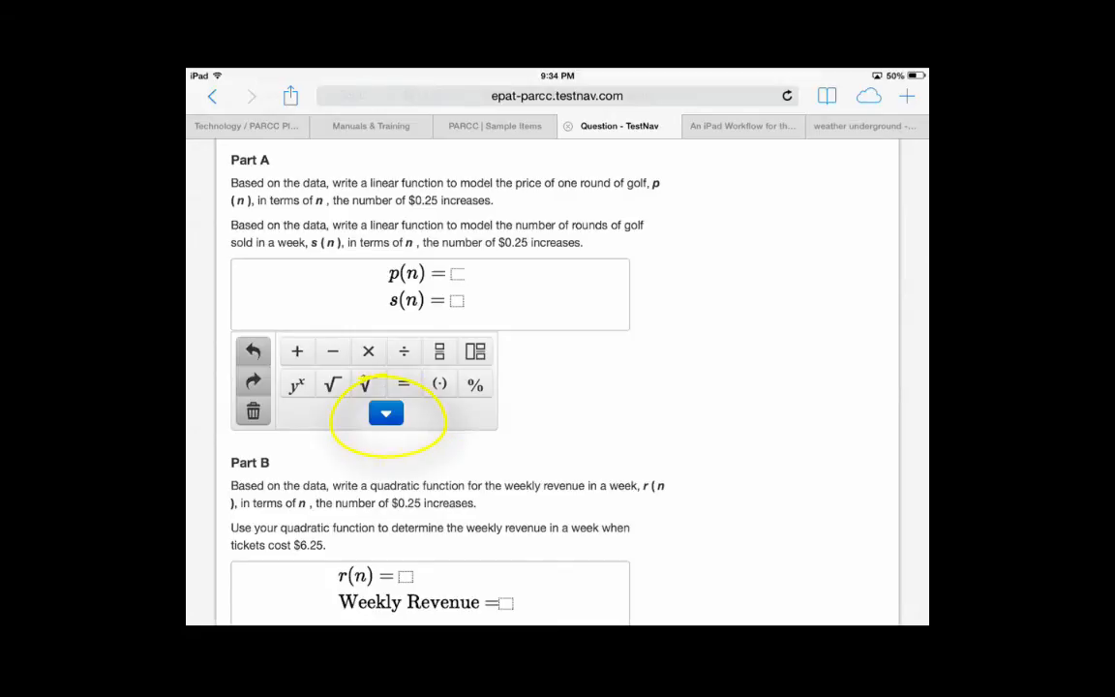
pyautogui.click(385, 414)
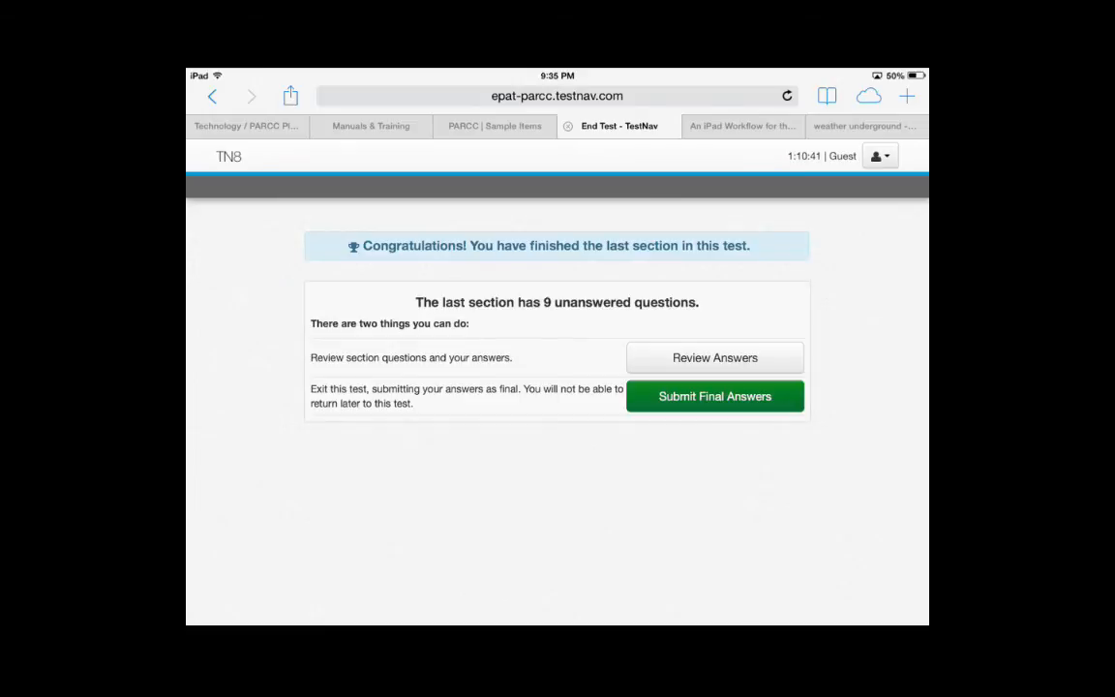
# - Check the ten-question status table (question 2 answered, question 1 flagged) and return to the end-of-test page
pyautogui.click(714, 356)
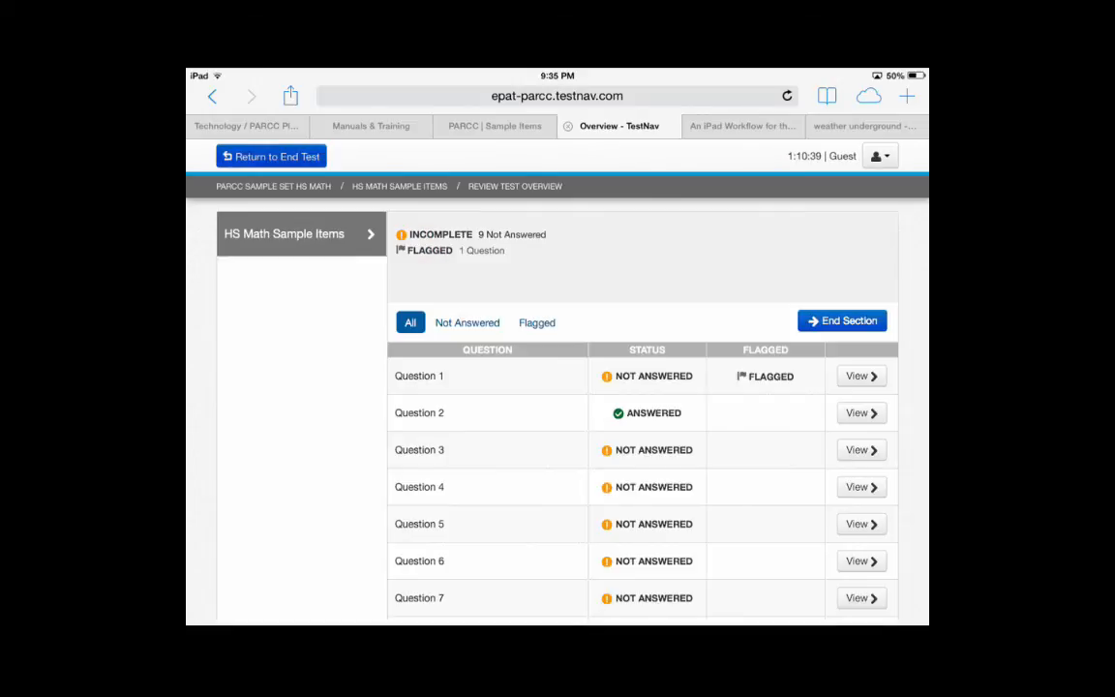
pyautogui.scroll(-3)
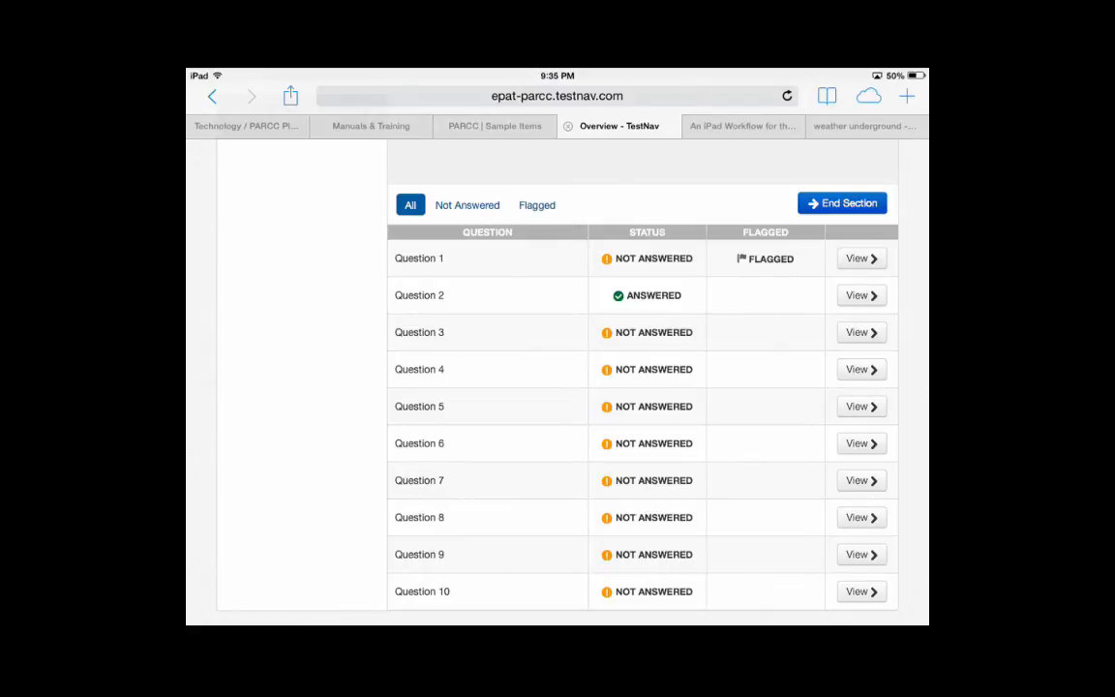
pyautogui.click(840, 204)
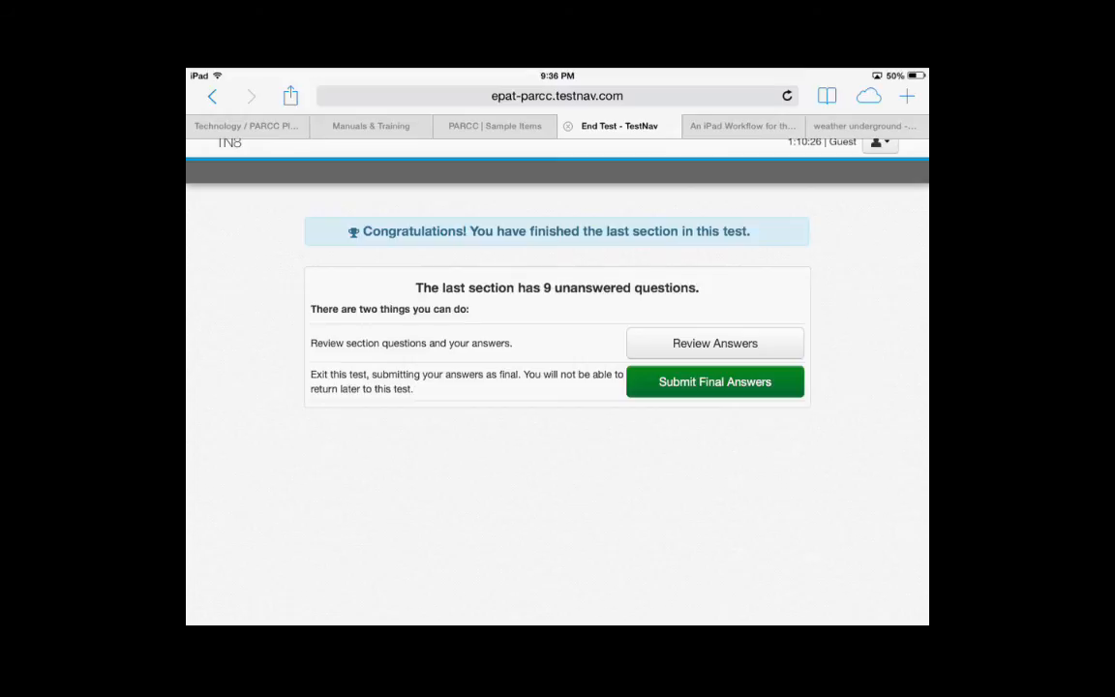
pyautogui.moveTo(717, 381)
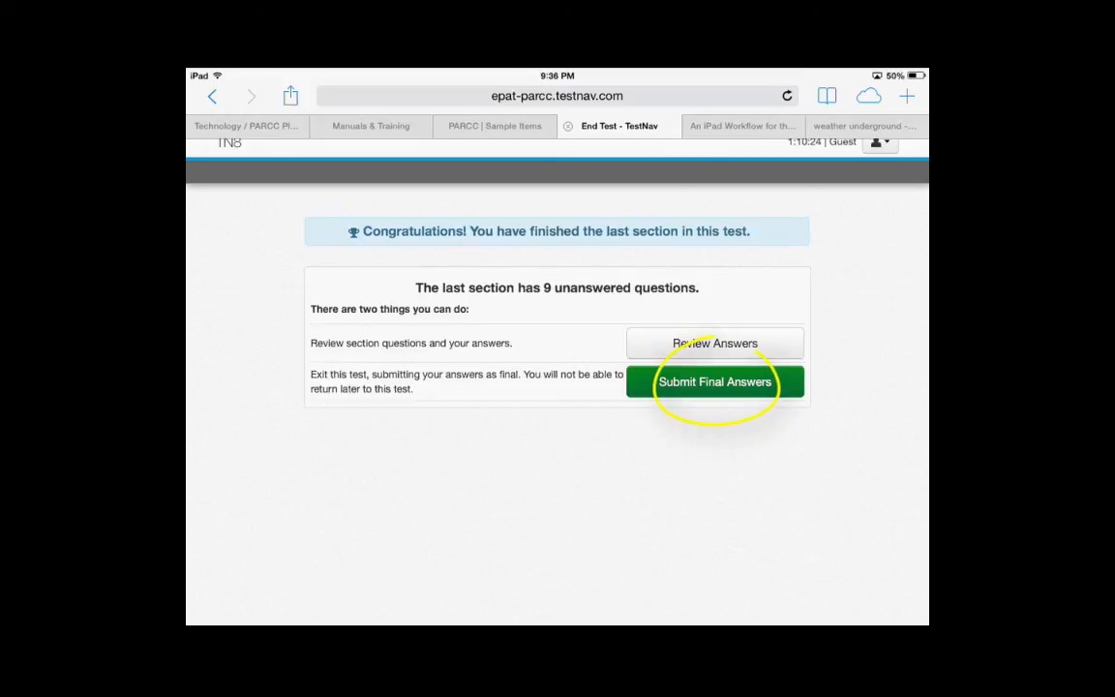